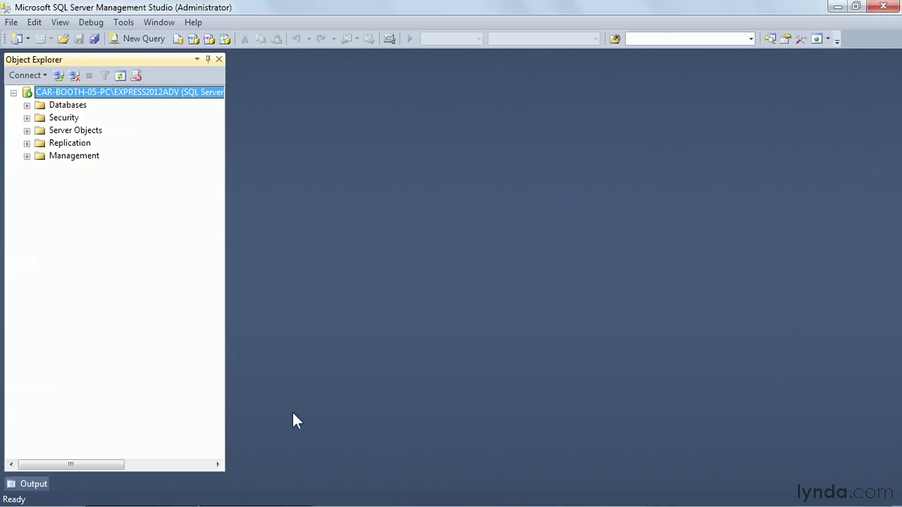
mouse_move(29, 124)
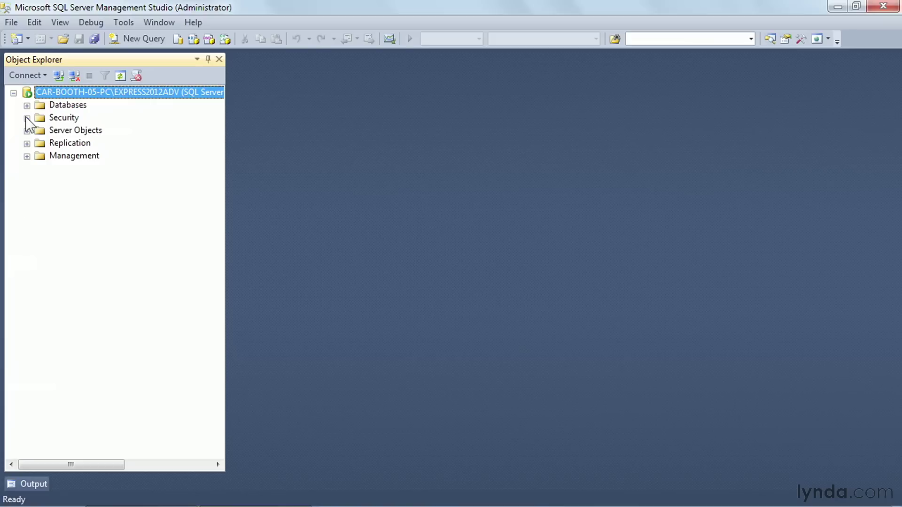
Expand the server's Security tree to the Server Roles folder and bring up its context menu.
click(26, 118)
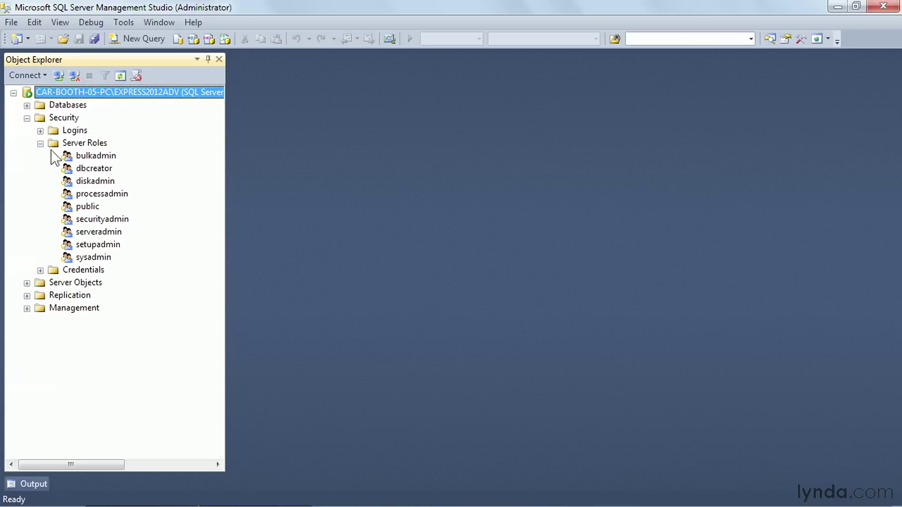
mouse_move(149, 169)
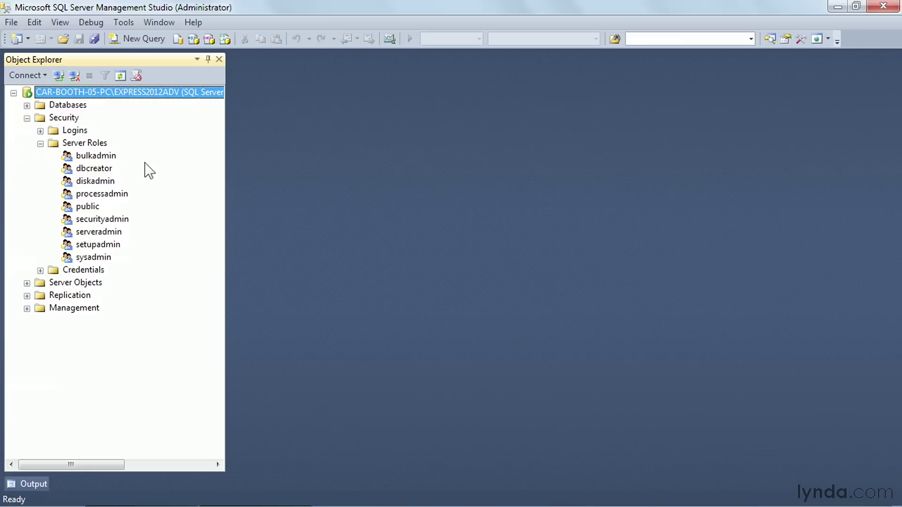
right_click(85, 143)
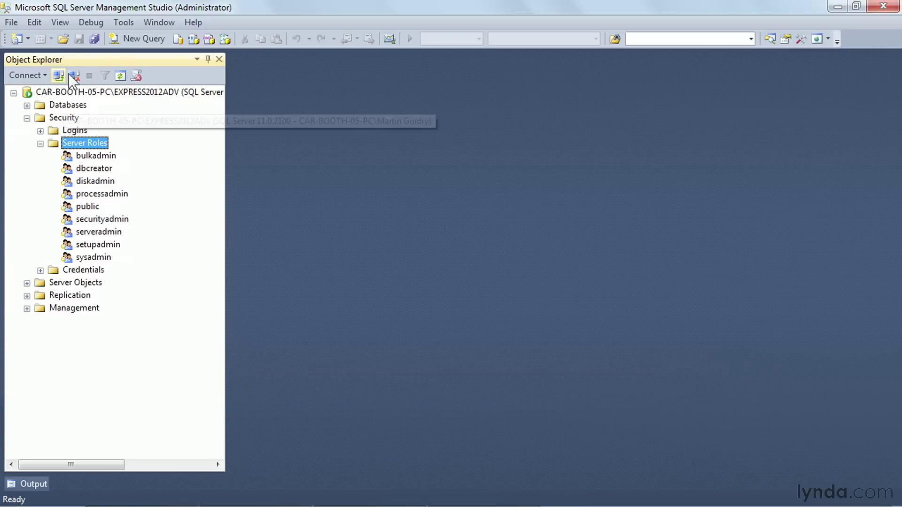
Run a new query creating server role ReadOnly_Admin with three VIEW permission grants.
click(143, 39)
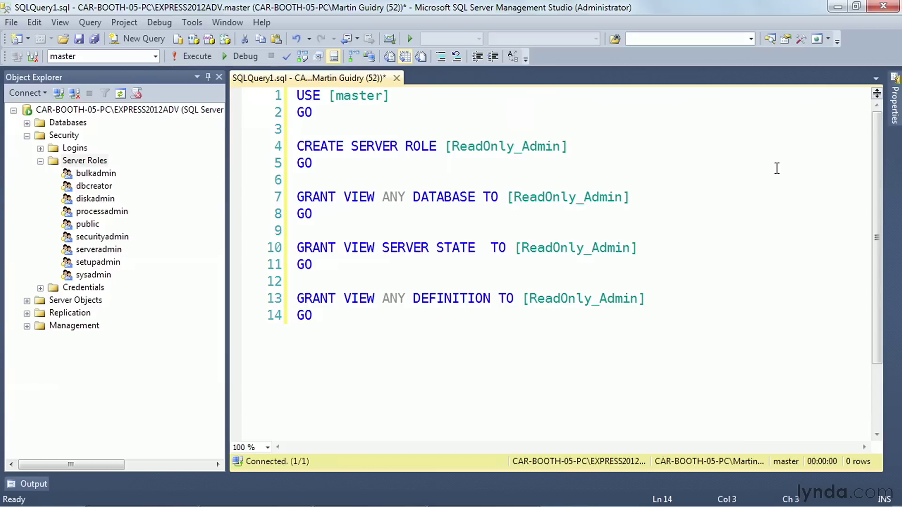
click(314, 316)
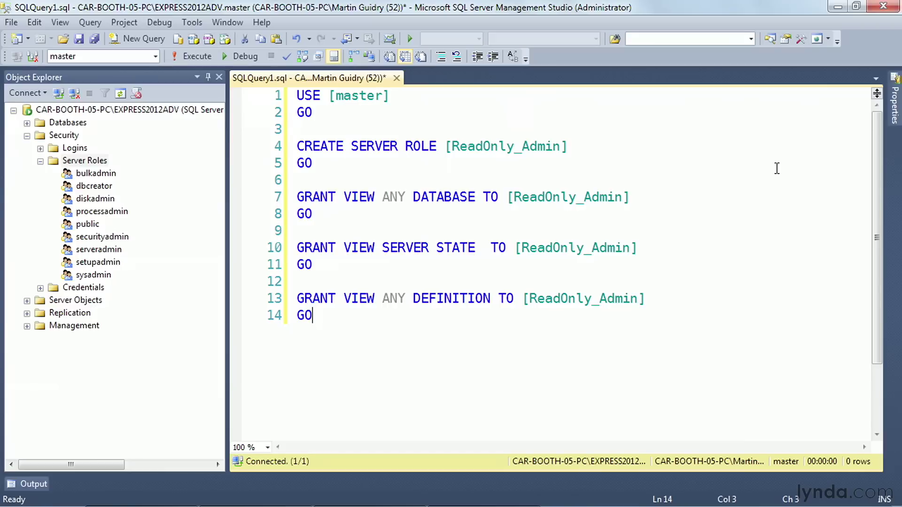
click(197, 56)
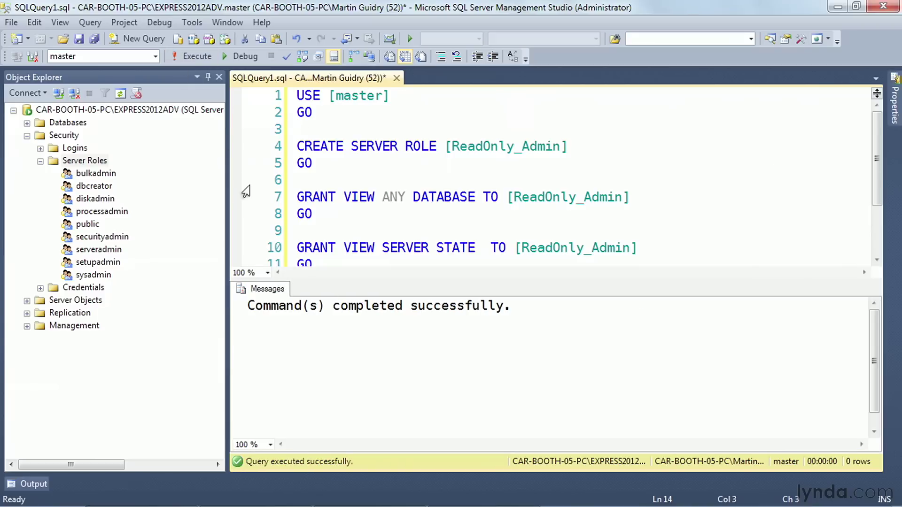
Refresh Server Roles so ReadOnly_Admin appears, and select it.
right_click(85, 161)
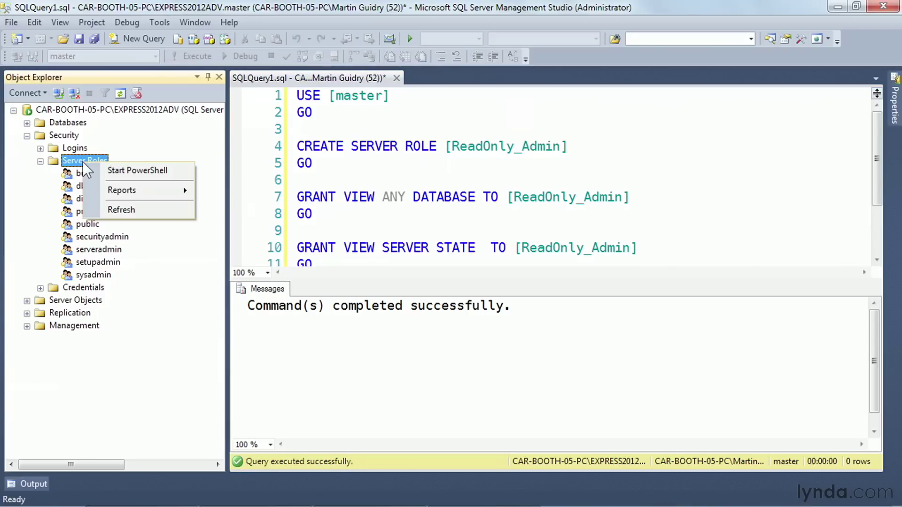
click(121, 210)
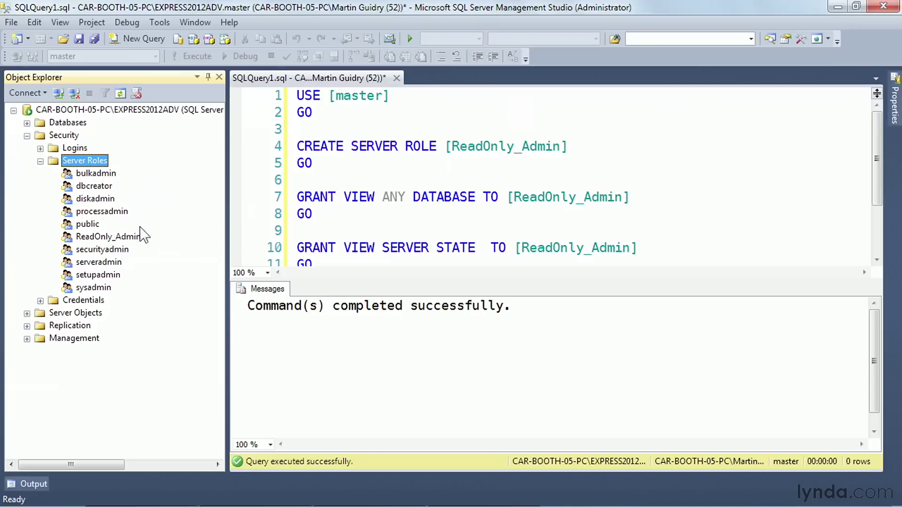
click(108, 237)
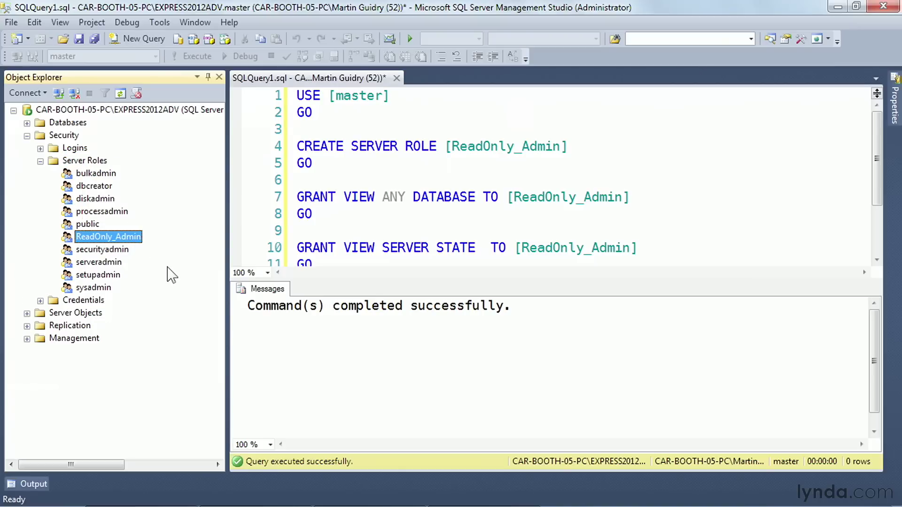
mouse_move(45, 157)
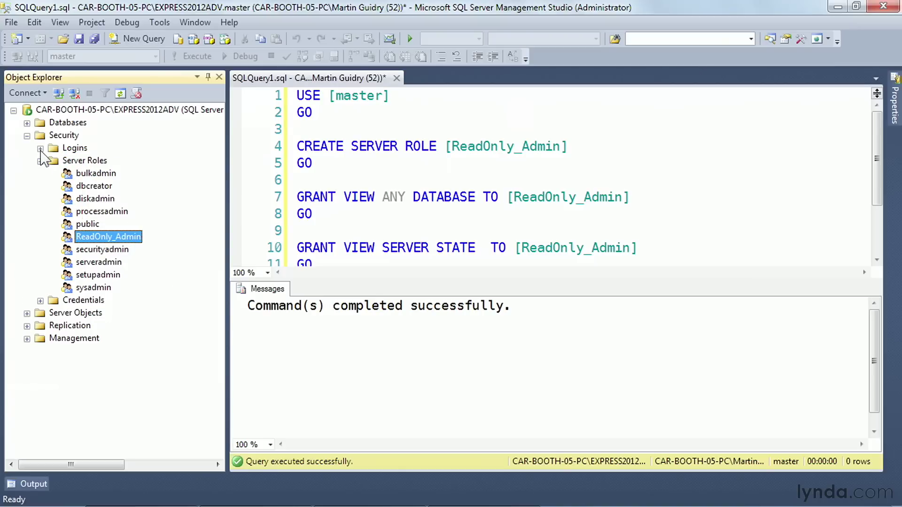
View the sa login's Server Roles page and toggle the ReadOnly_Admin membership checkbox.
click(40, 147)
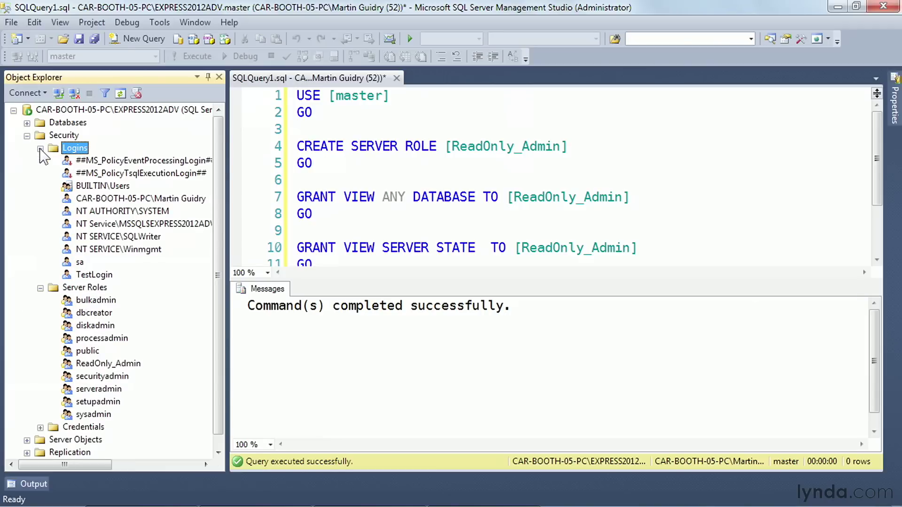
right_click(79, 262)
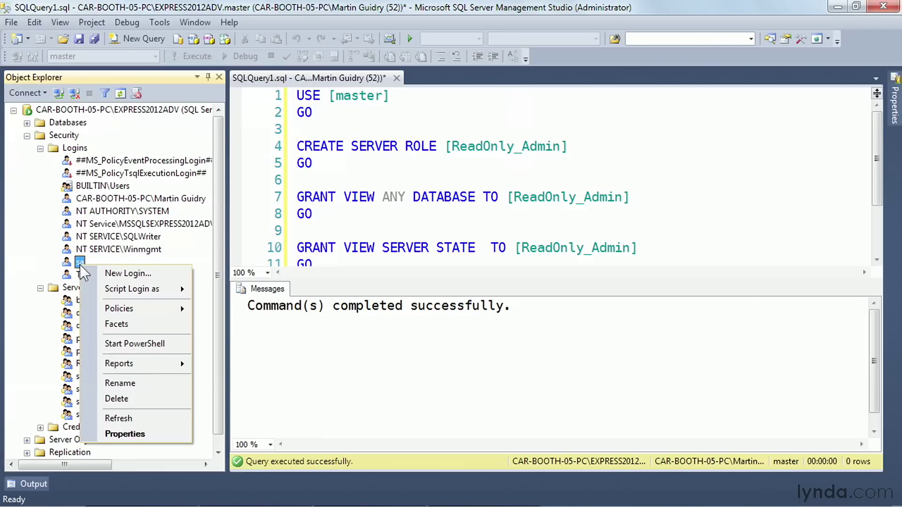
mouse_move(125, 434)
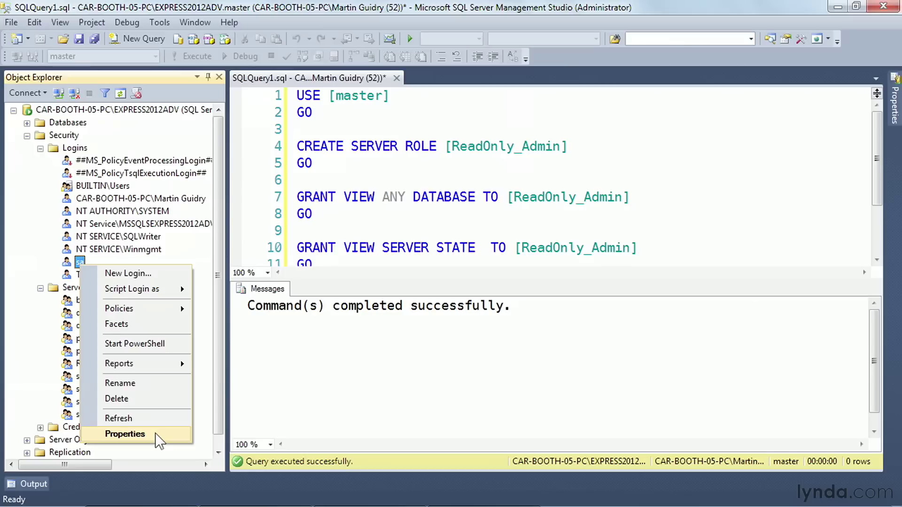
click(125, 434)
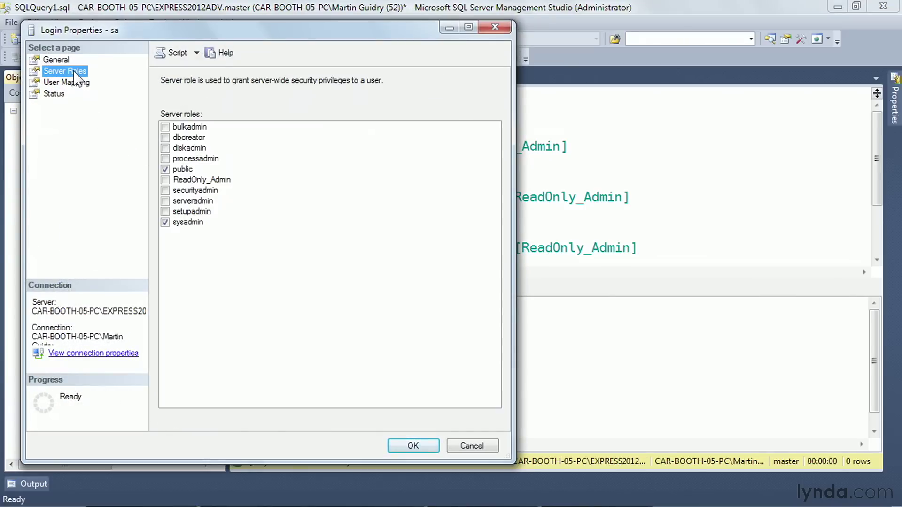
click(201, 179)
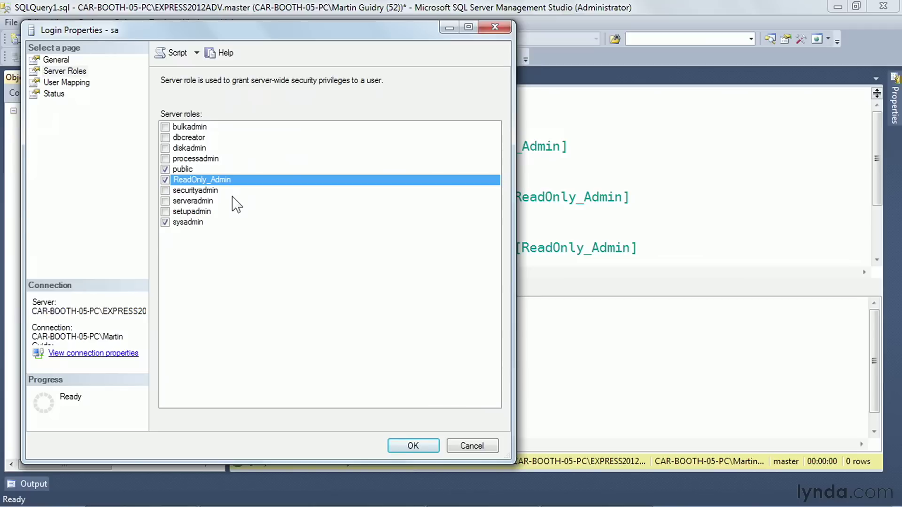
click(166, 179)
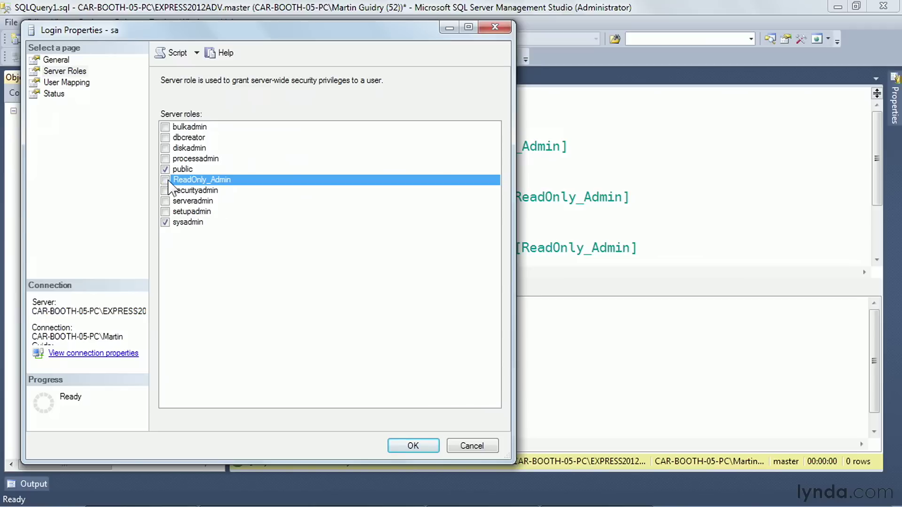